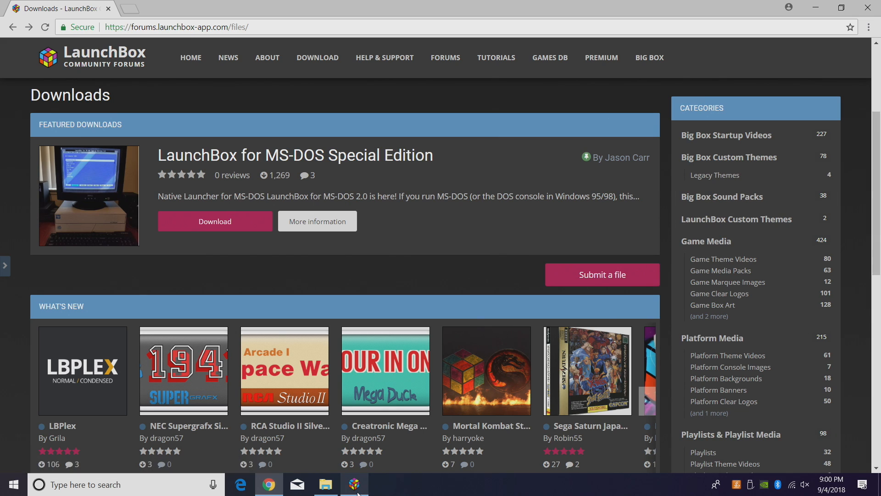
Bring the running LaunchBox All Games library to the front from the taskbar.
left_click(353, 484)
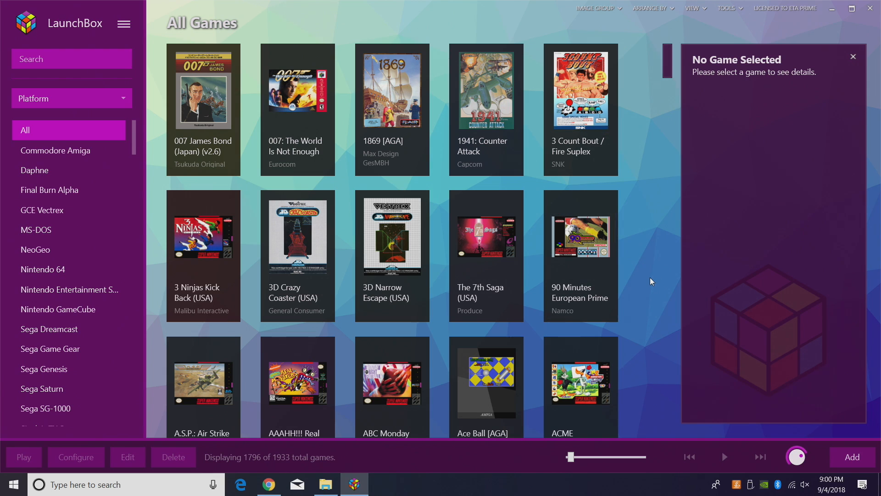
mouse_move(669, 290)
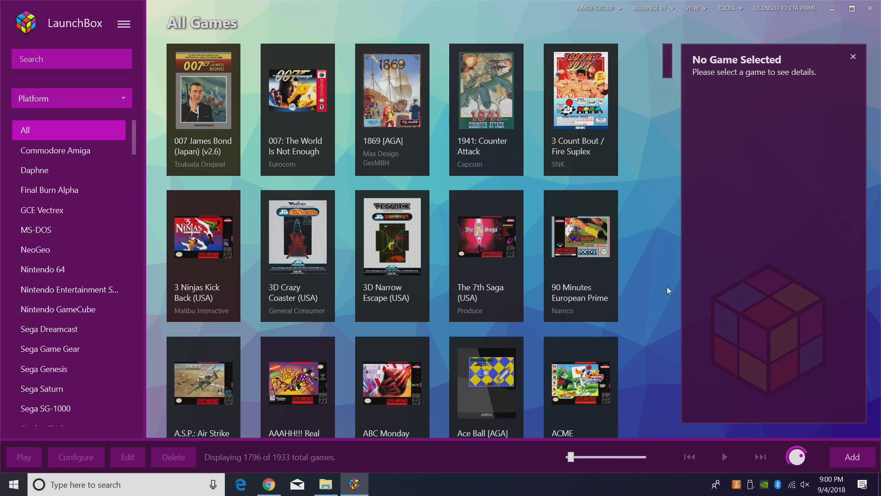
mouse_move(647, 232)
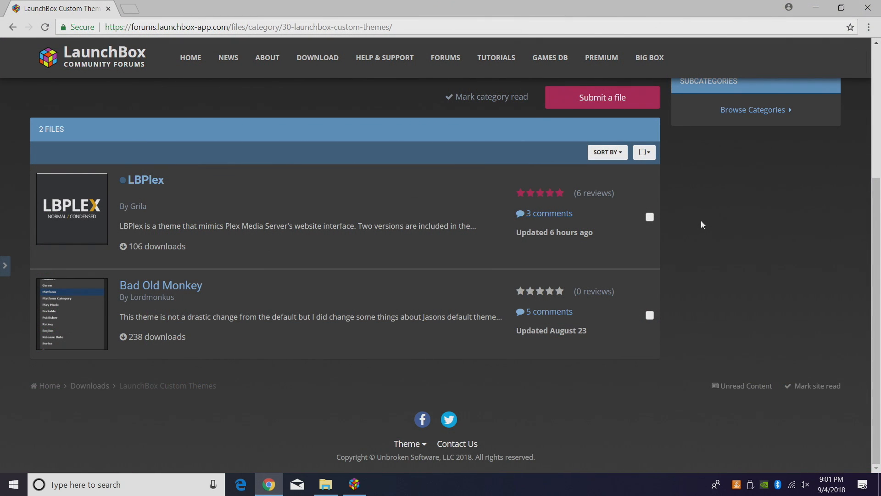
mouse_move(138, 197)
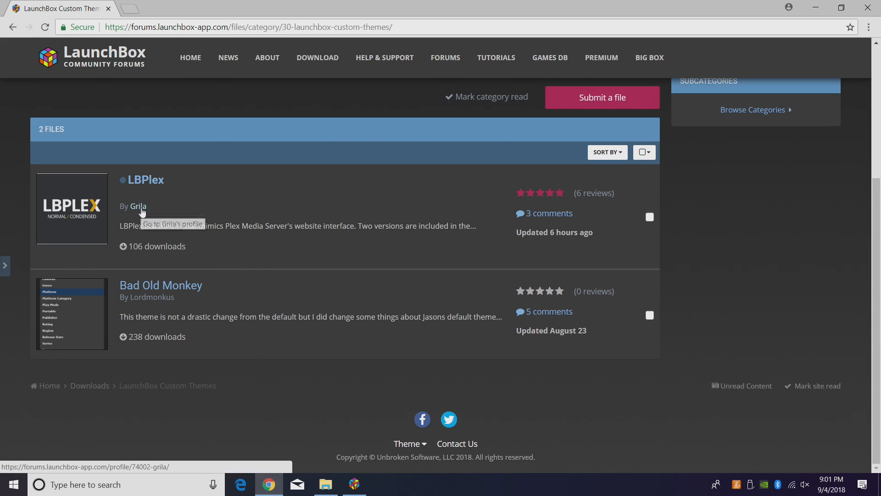
mouse_move(148, 306)
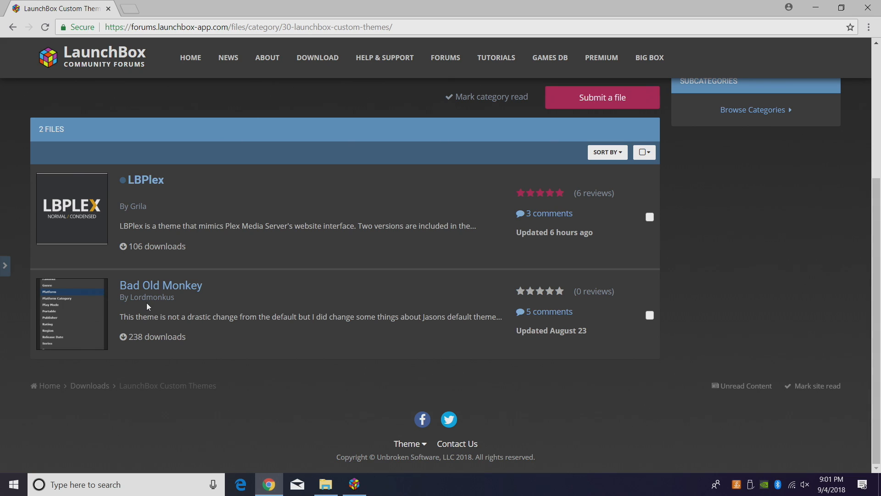
mouse_move(160, 285)
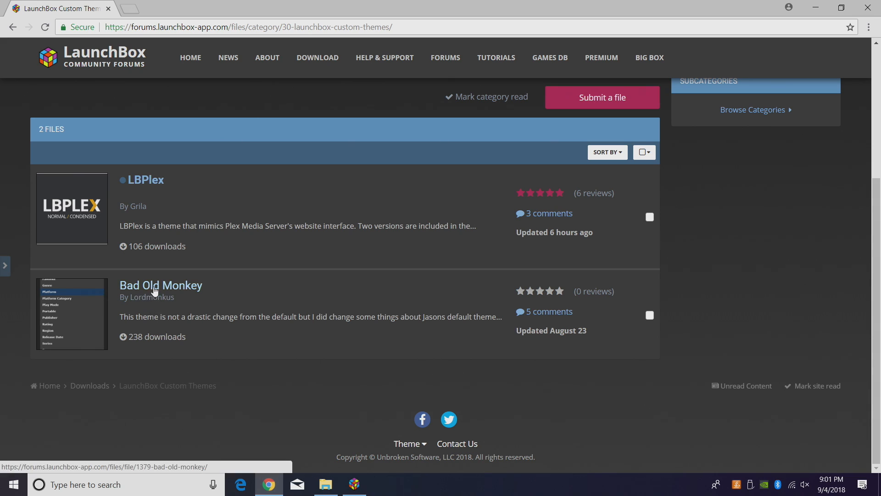
Download the Bad Old Monkey theme zip, then go to the LBPlex theme page.
left_click(160, 285)
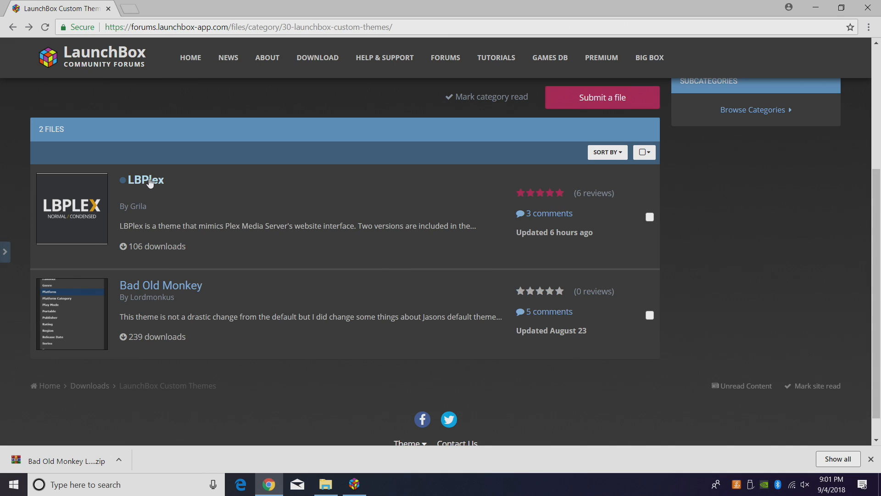
left_click(151, 180)
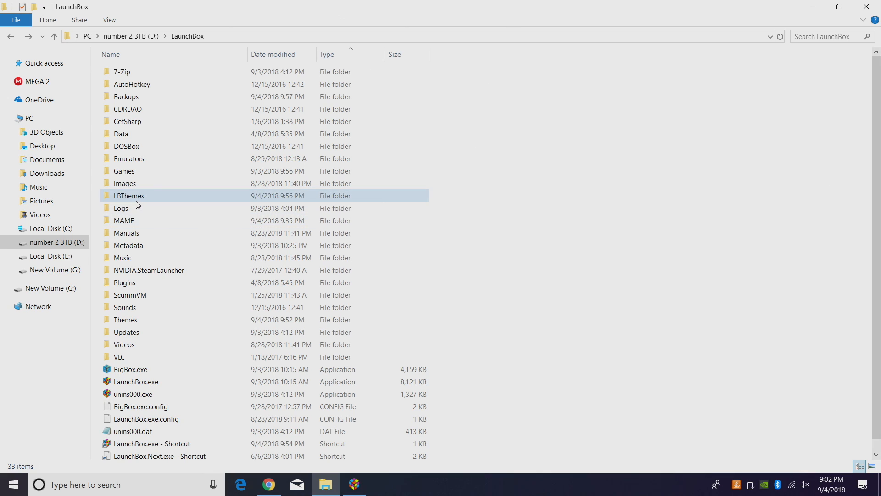
mouse_move(135, 200)
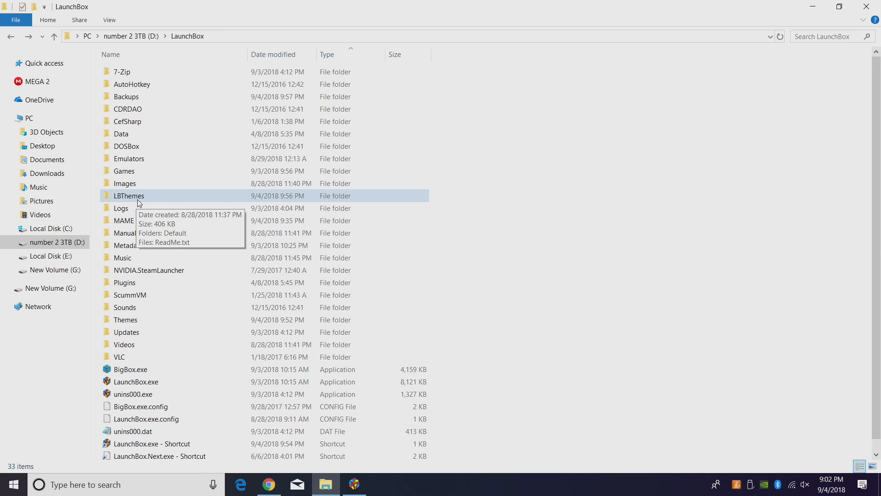
Open the LBThemes folder inside D:\LaunchBox in File Explorer.
double_click(130, 195)
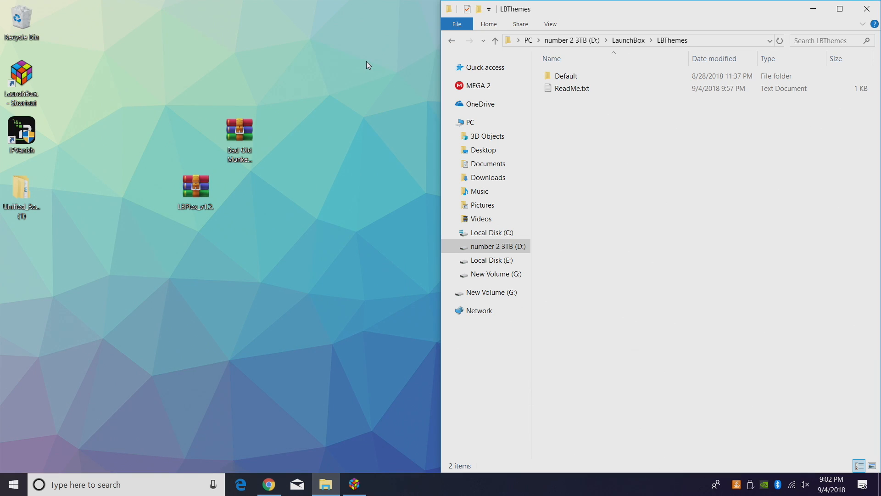
Extract the Bad Old Monkey and LBPlex zips on the desktop, then close the Bad Old Monkey folder.
left_click(239, 127)
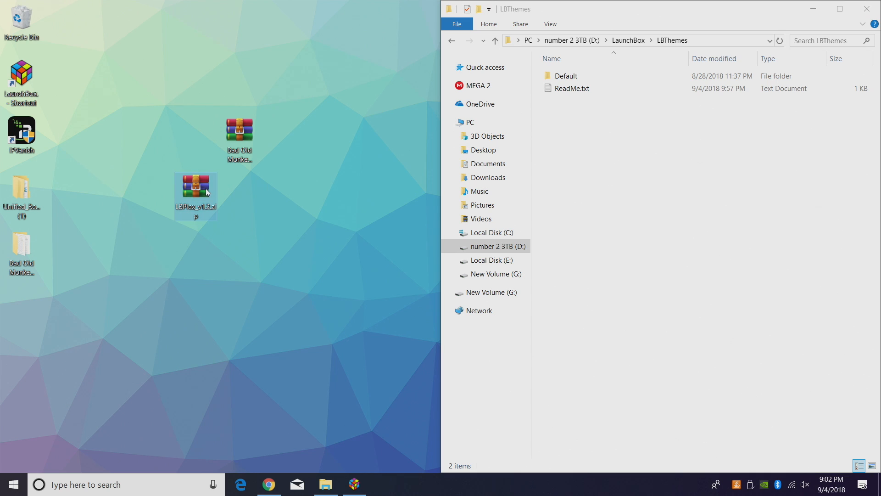
mouse_move(203, 189)
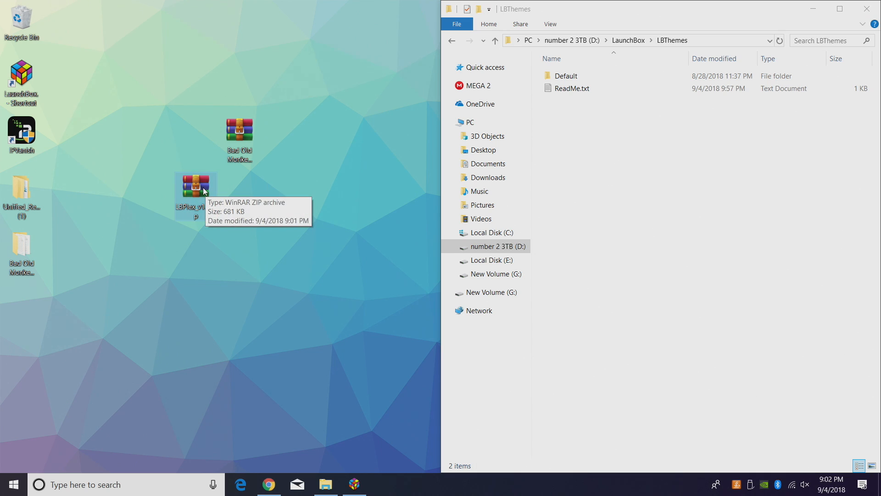
right_click(195, 185)
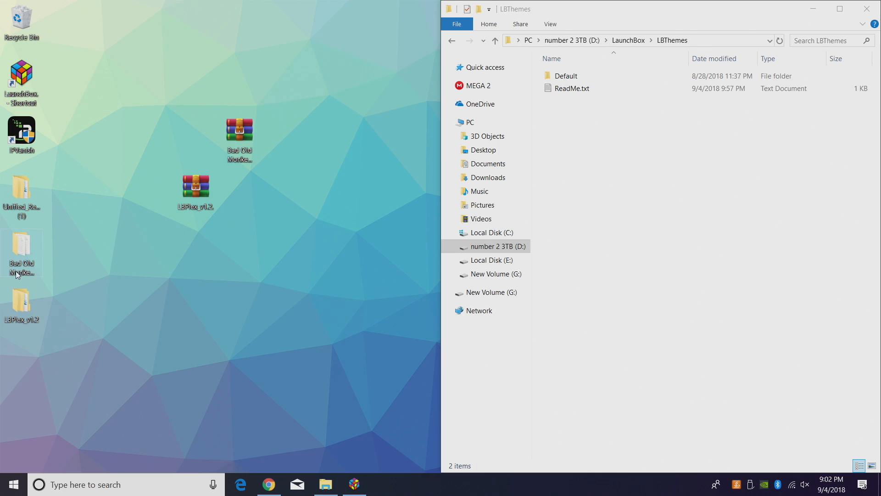
double_click(21, 251)
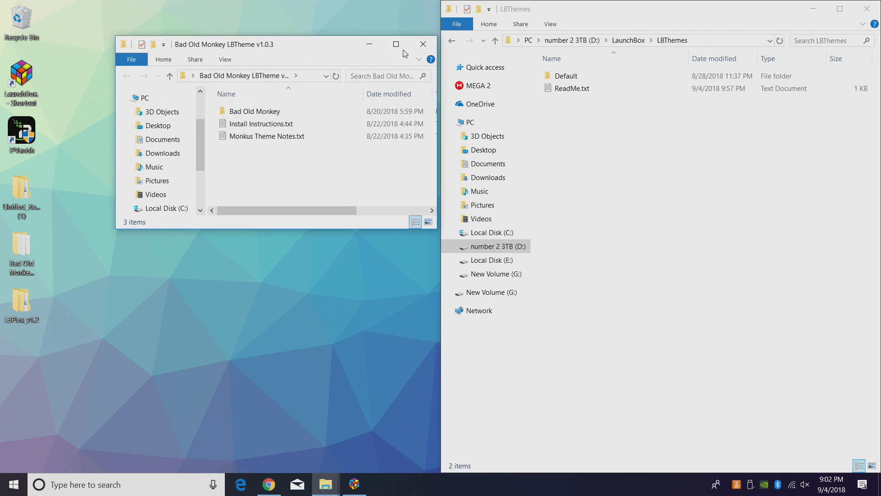
left_click(423, 44)
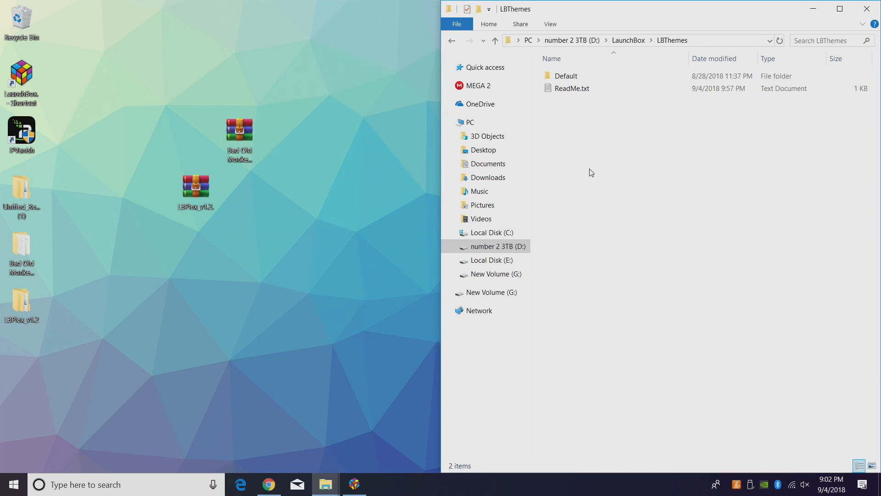
Move the Bad Old Monkey and LBPlex_v1.2 theme folders into D:\LaunchBox\LBThemes.
double_click(565, 76)
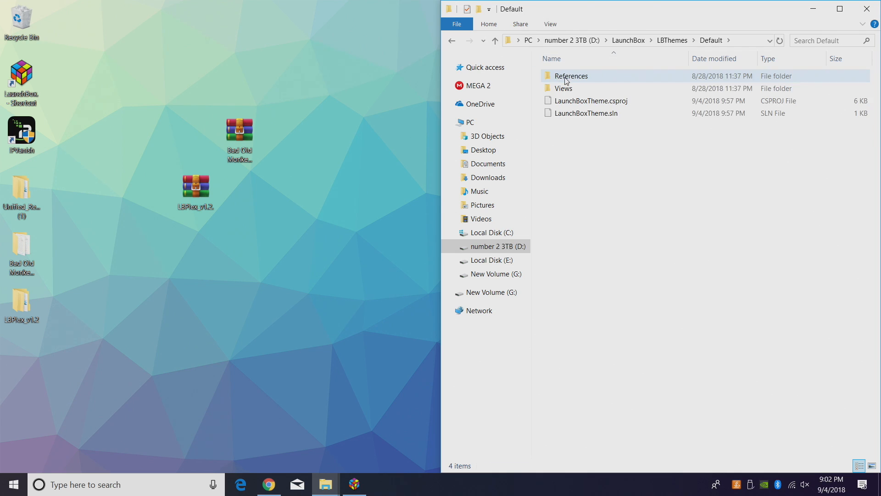
mouse_move(571, 78)
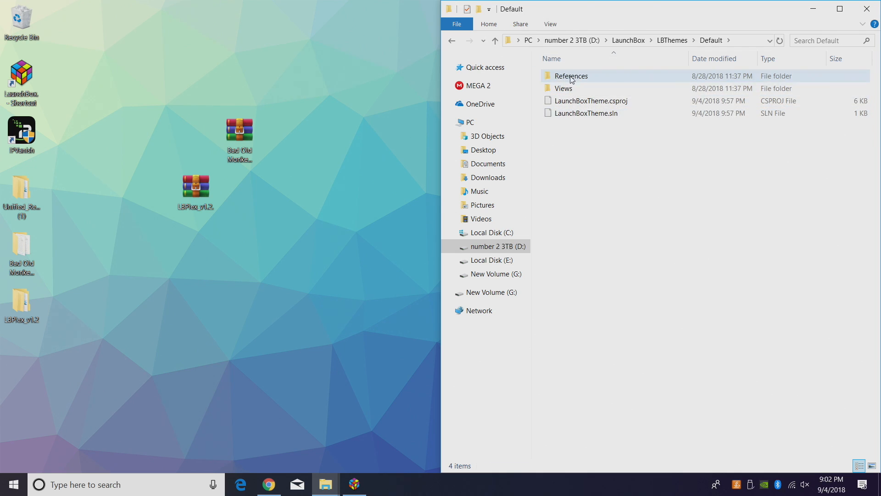
left_click(495, 40)
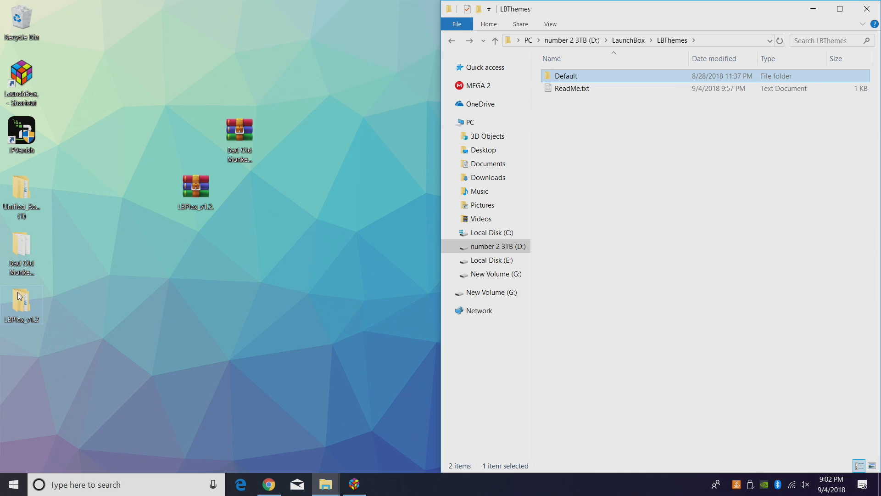
double_click(21, 251)
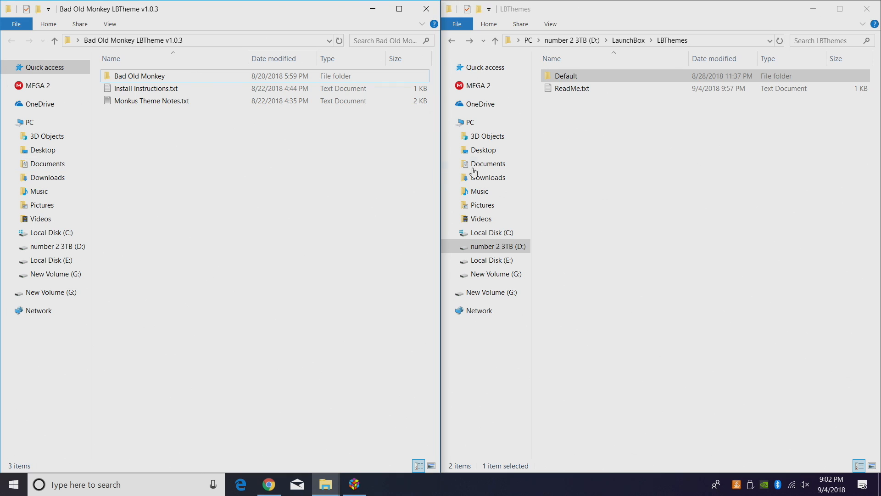
left_click(138, 76)
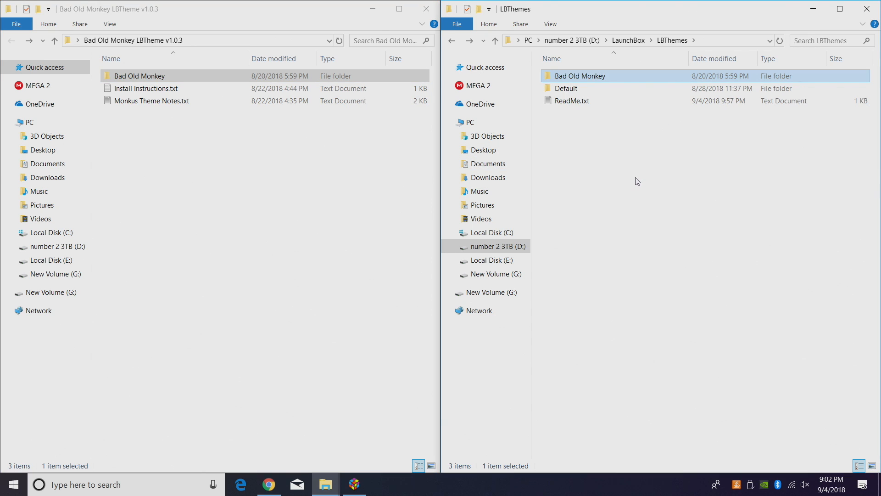
left_click(426, 9)
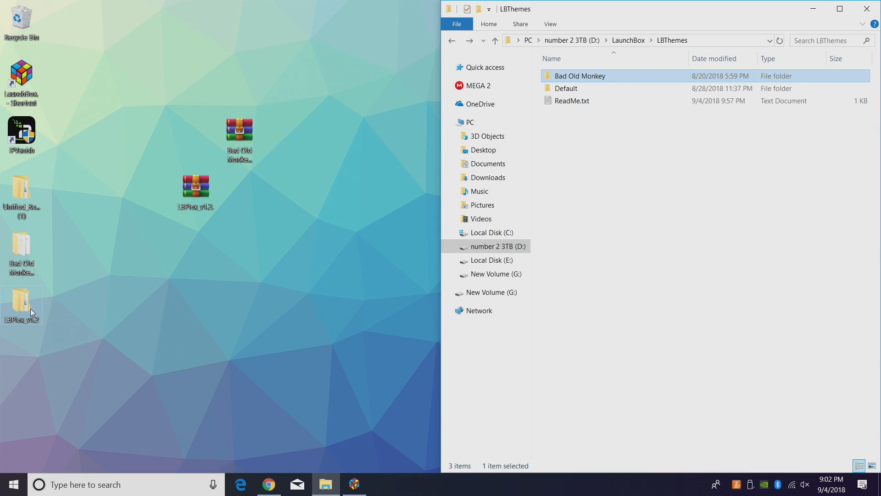
double_click(21, 303)
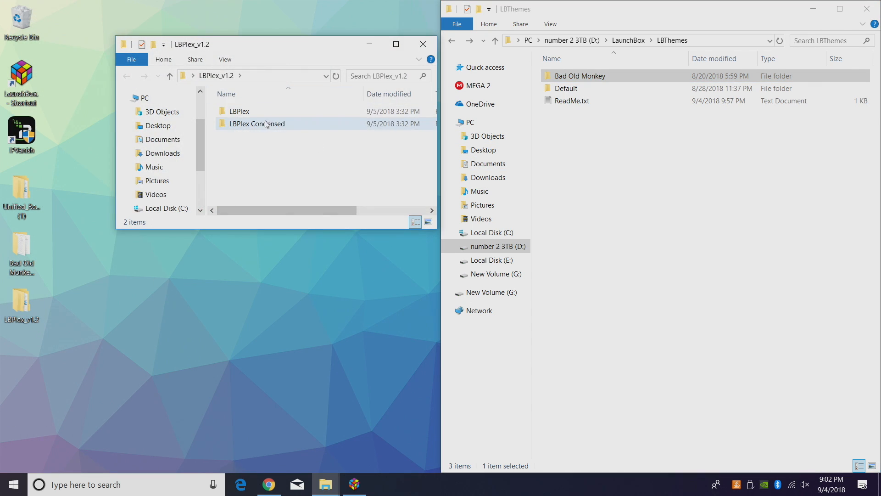
double_click(238, 110)
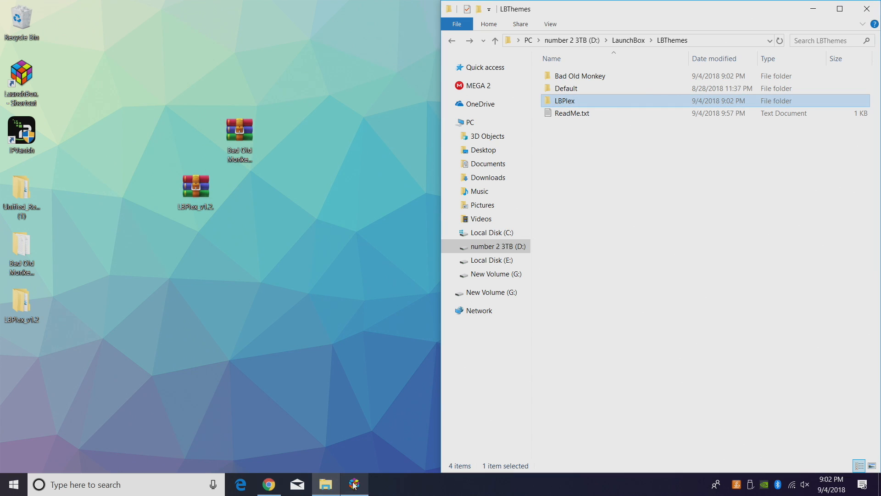
Set LaunchBox's theme to Bad Old Monkey in Tools > Options > Visuals and confirm.
left_click(354, 484)
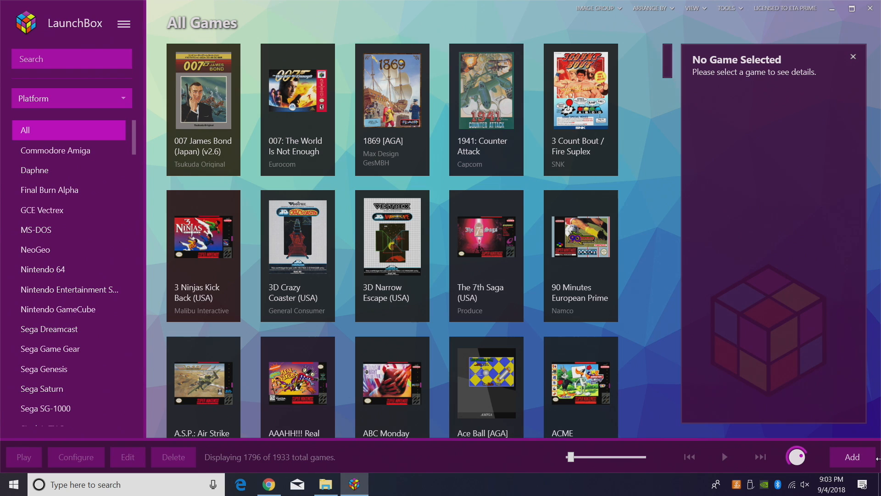
left_click(729, 8)
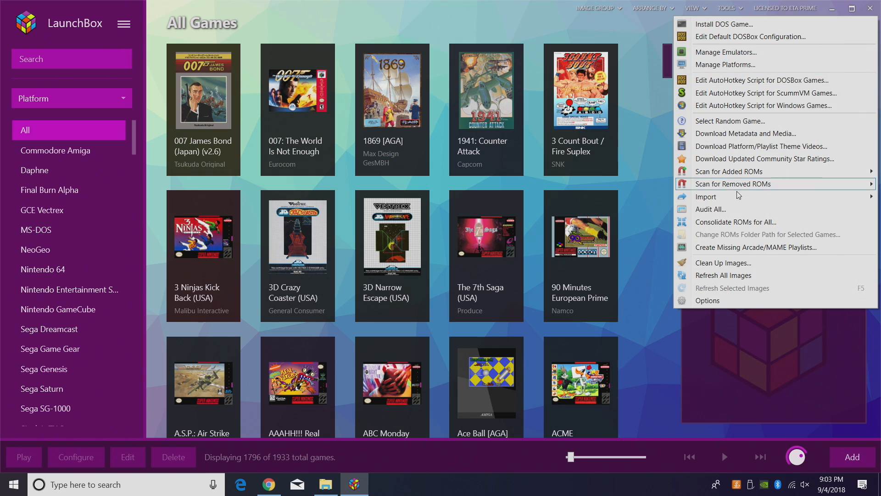
left_click(707, 301)
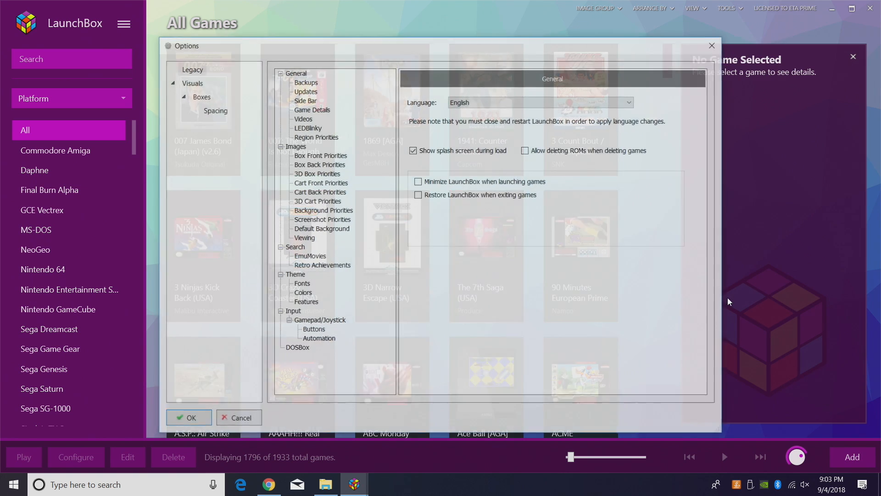
left_click(191, 82)
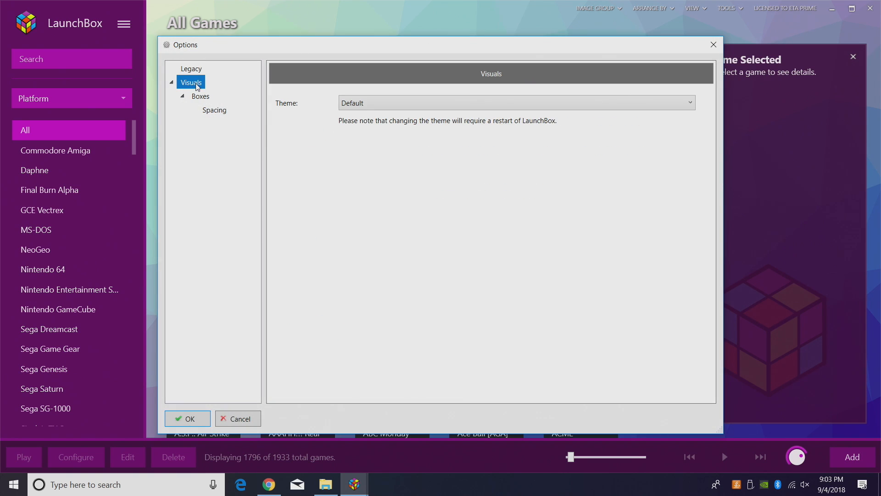
left_click(513, 102)
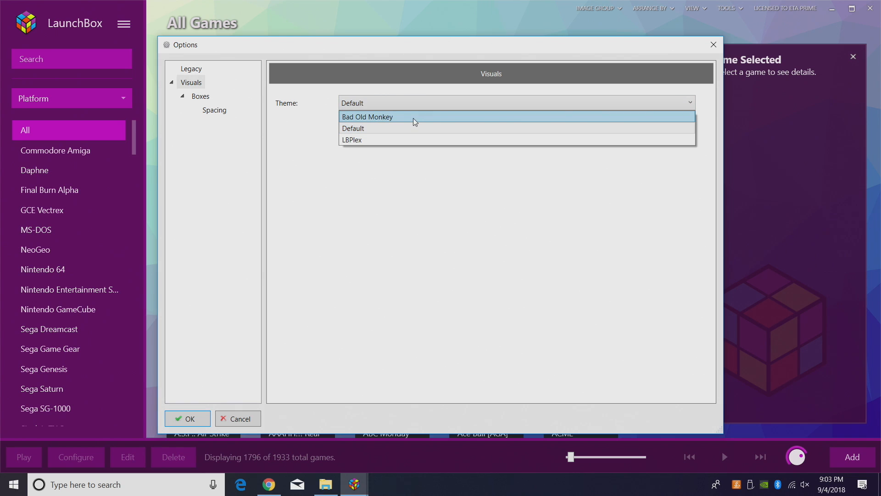
mouse_move(409, 140)
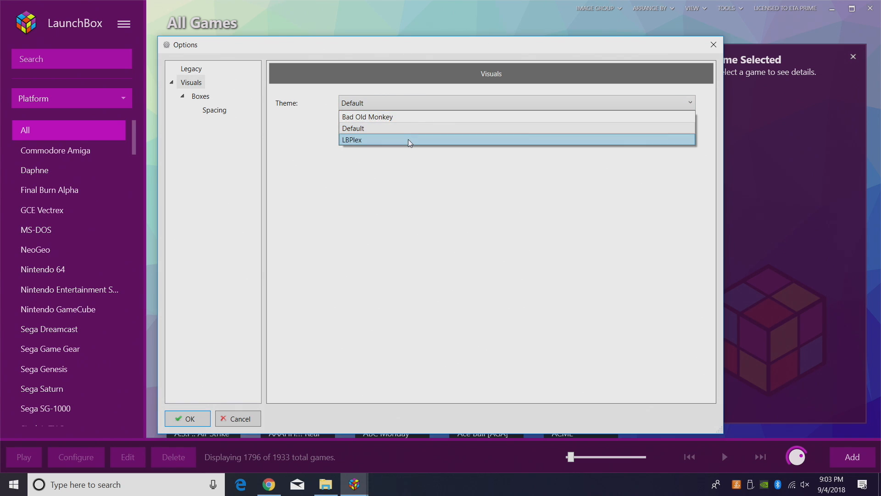
mouse_move(399, 117)
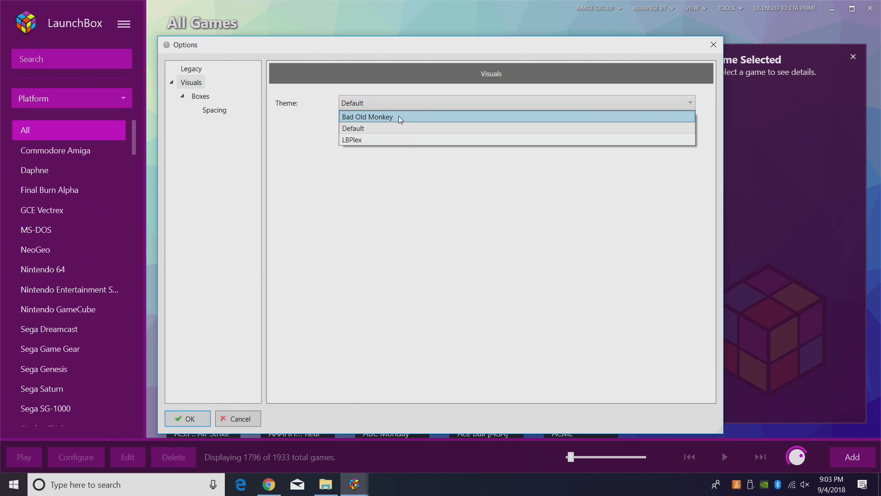
left_click(368, 117)
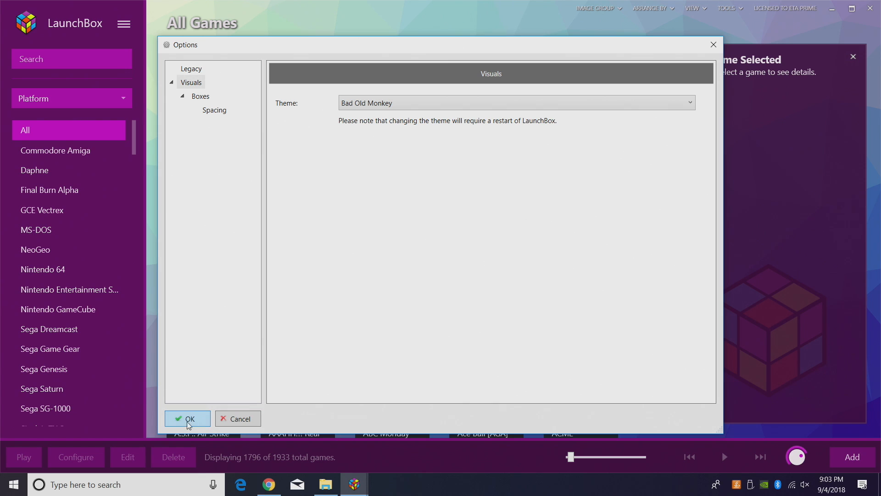
left_click(187, 418)
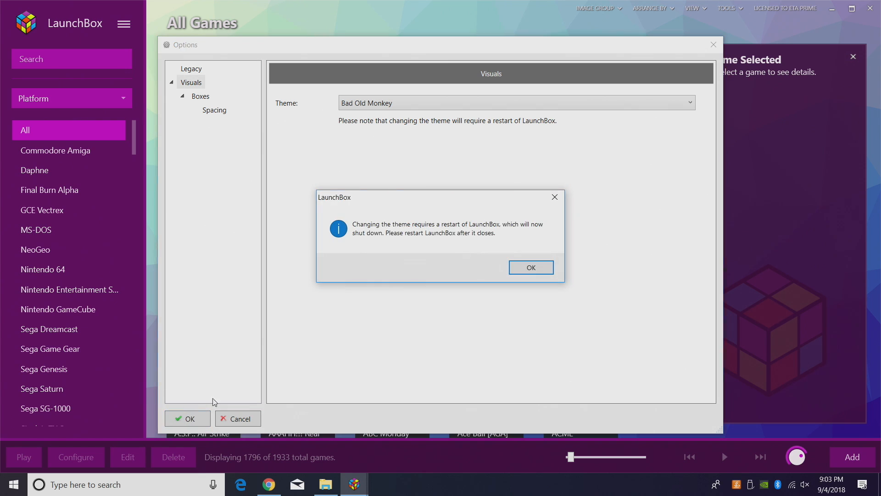
Dismiss the shutdown notice and relaunch LaunchBox from the desktop shortcut.
left_click(530, 267)
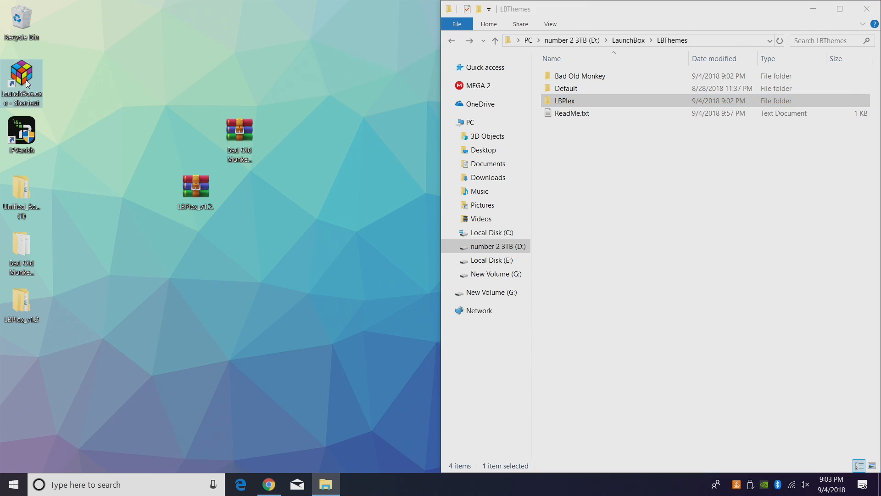
double_click(21, 78)
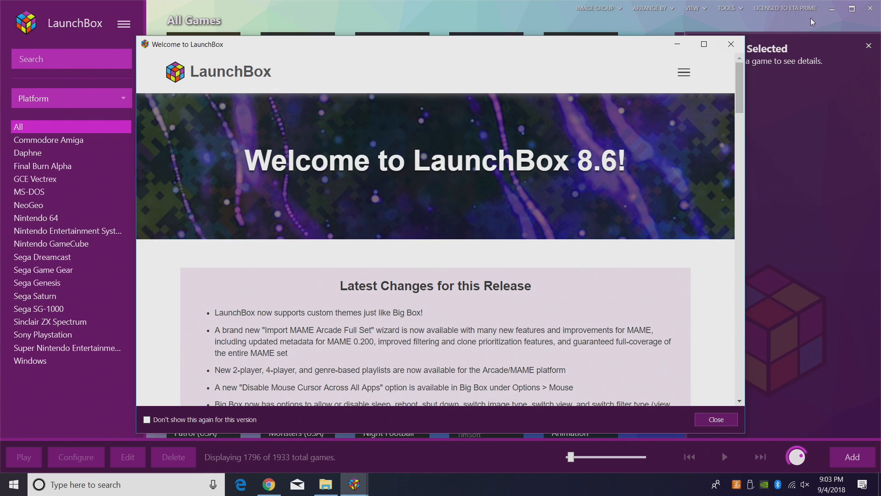
Close the Welcome to LaunchBox 8.6 window to reveal the Bad Old Monkey library.
left_click(715, 419)
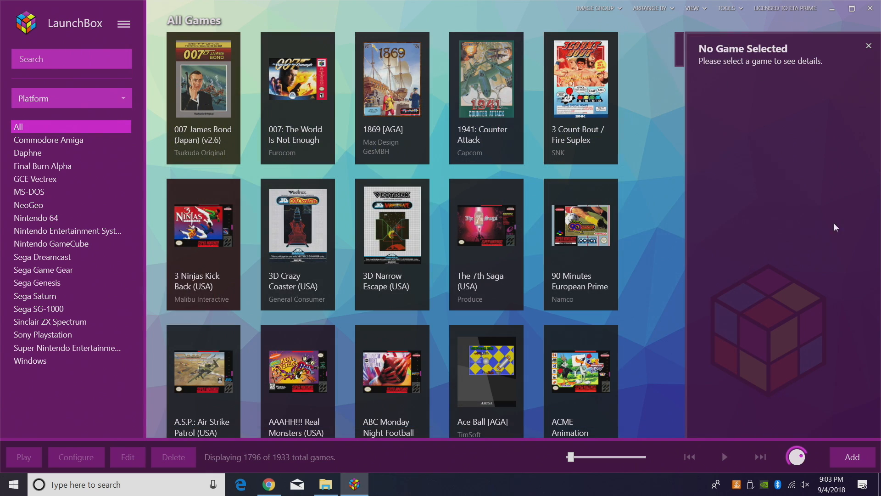
mouse_move(770, 330)
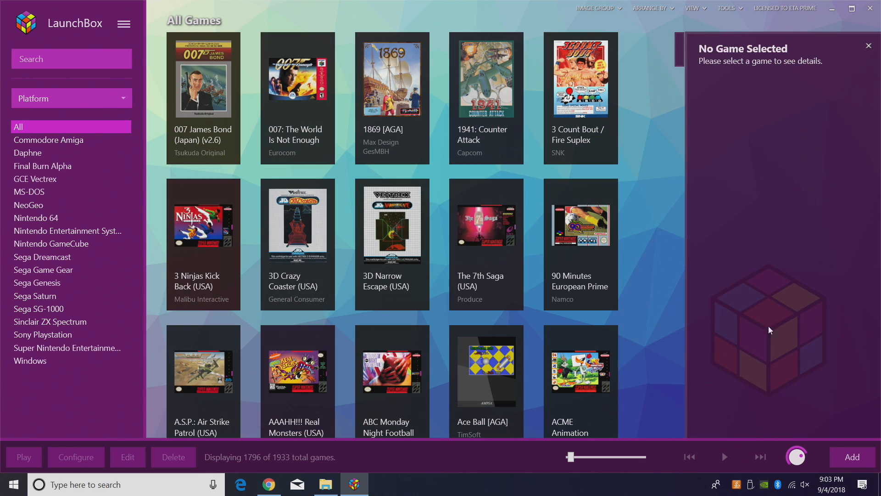
mouse_move(71, 180)
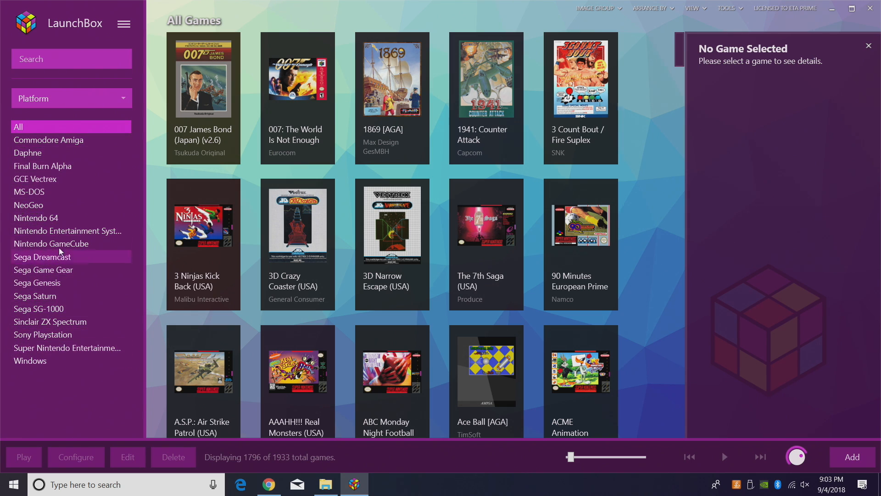
mouse_move(43, 334)
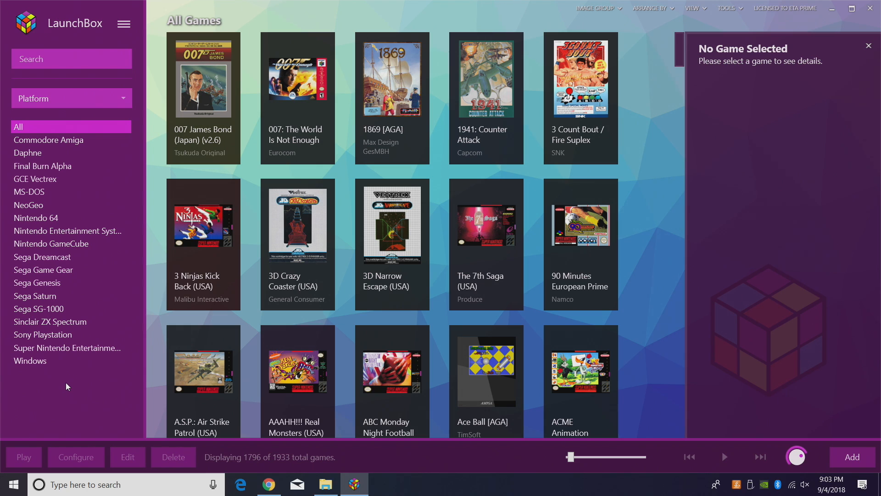
mouse_move(198, 40)
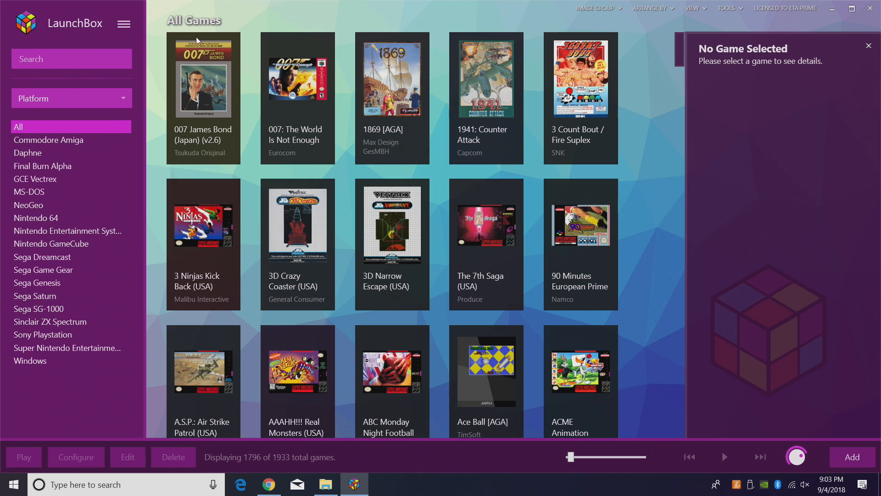
Change the Visuals theme option to LBPlex via the main menu's Tools > Options and confirm.
left_click(123, 24)
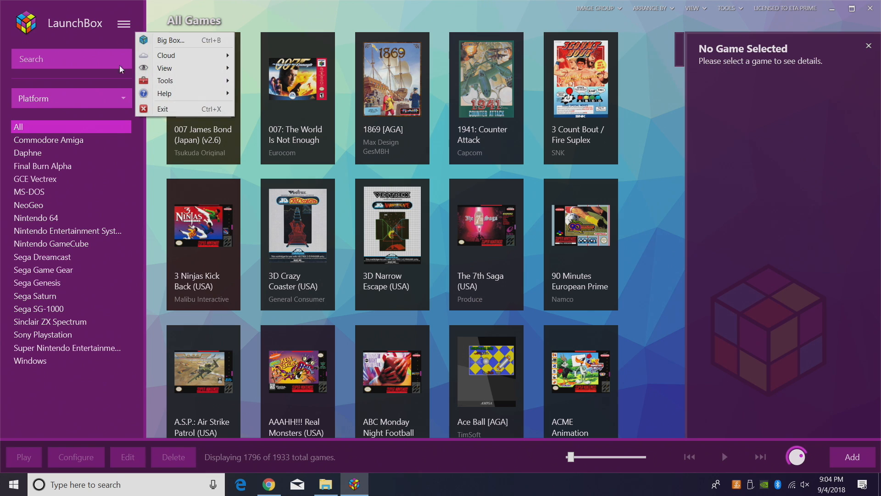
left_click(166, 81)
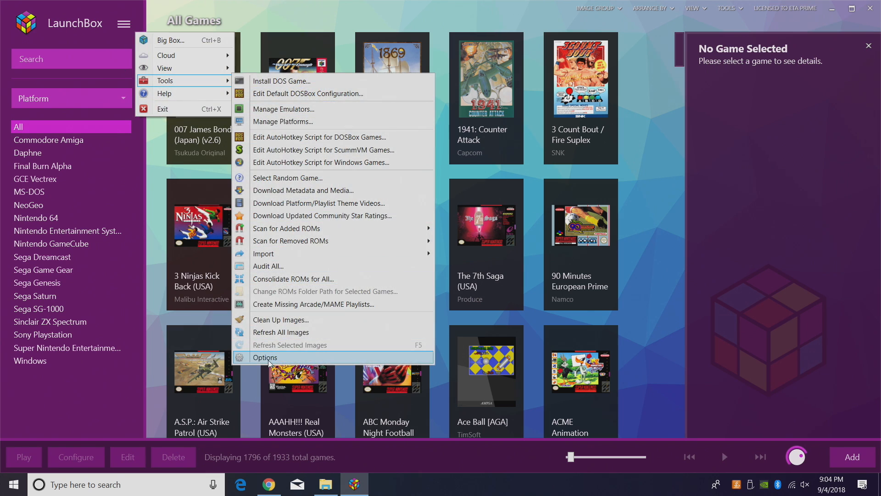
left_click(265, 357)
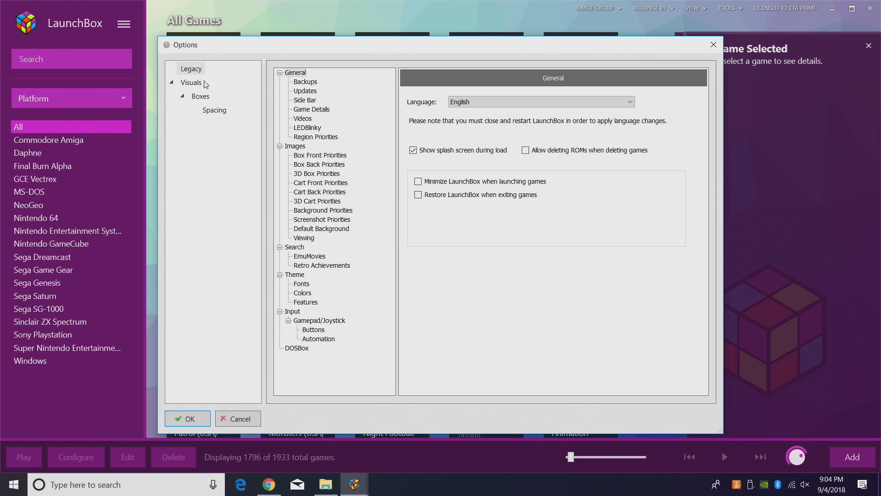
left_click(191, 82)
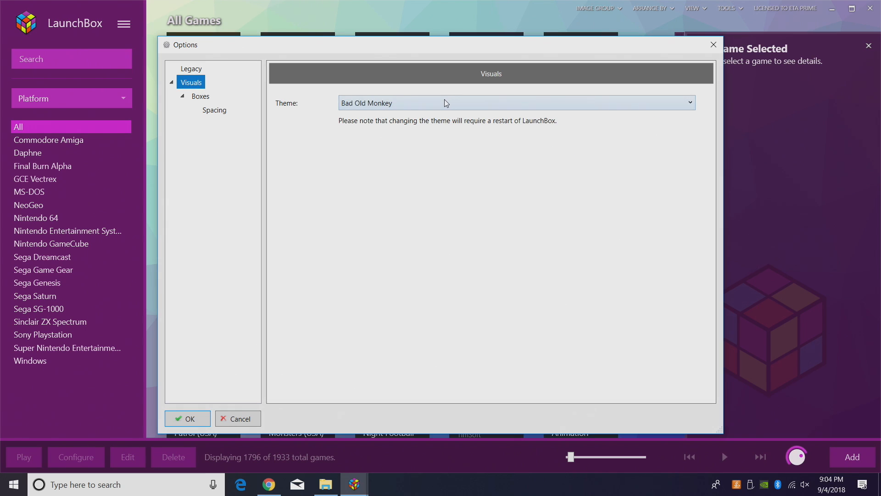
left_click(514, 103)
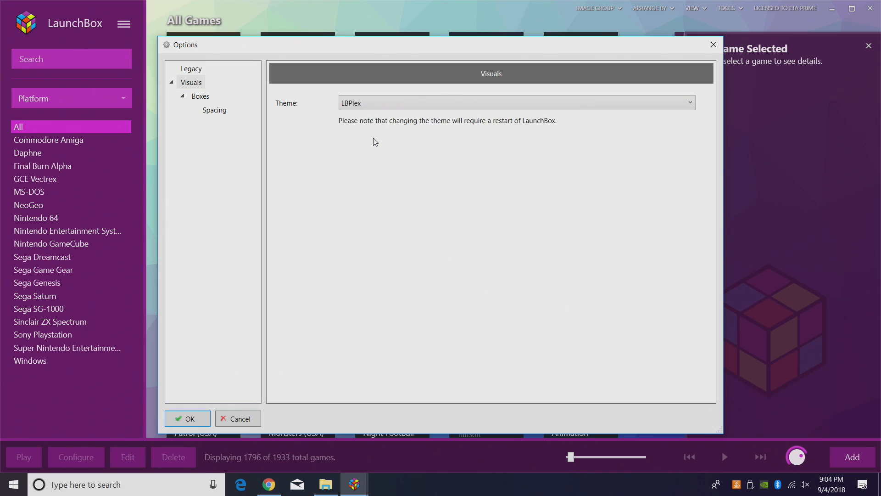
left_click(187, 418)
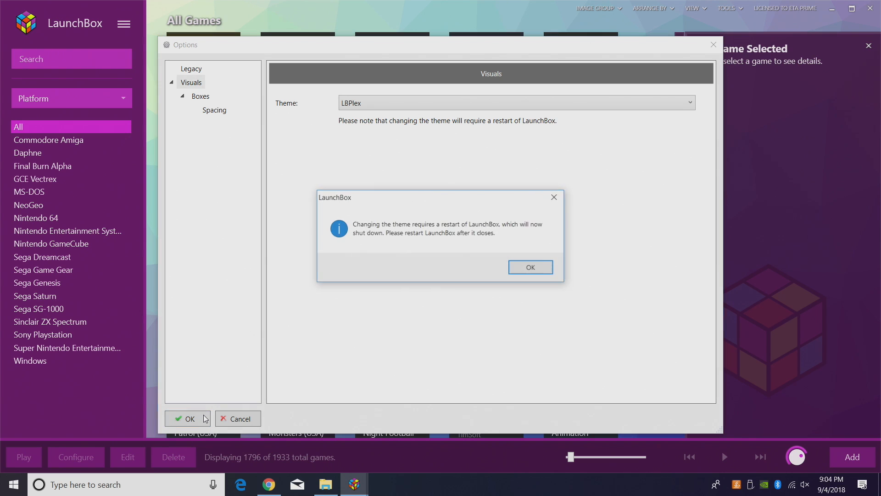
Acknowledge the restart notice and start LaunchBox again from its desktop shortcut.
left_click(529, 267)
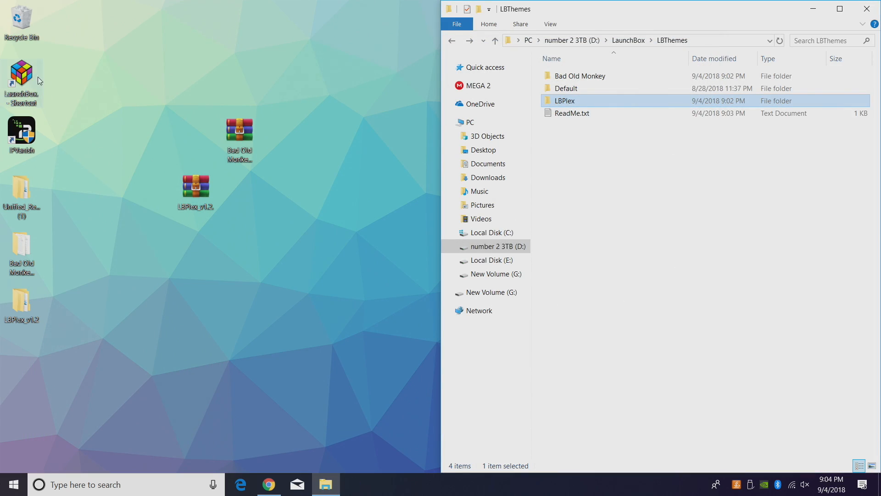
double_click(22, 82)
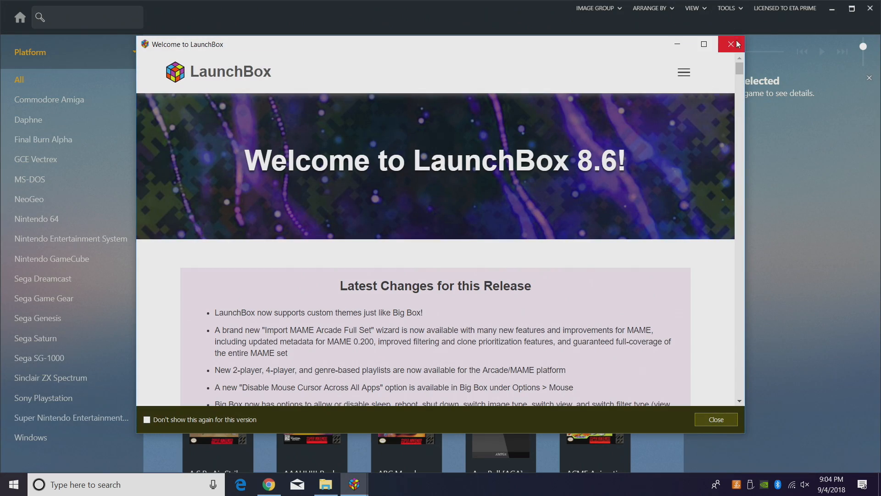
Dismiss the Welcome to LaunchBox window to reveal All Games in the LBPlex theme.
left_click(730, 44)
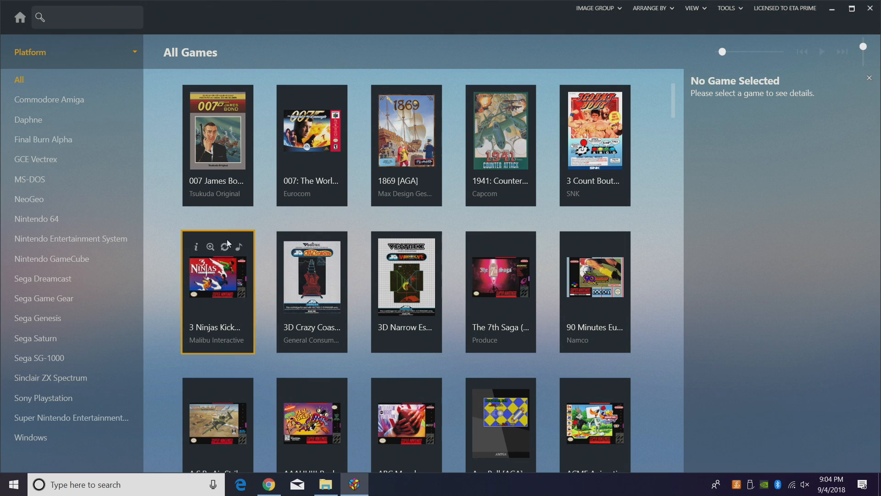
mouse_move(734, 250)
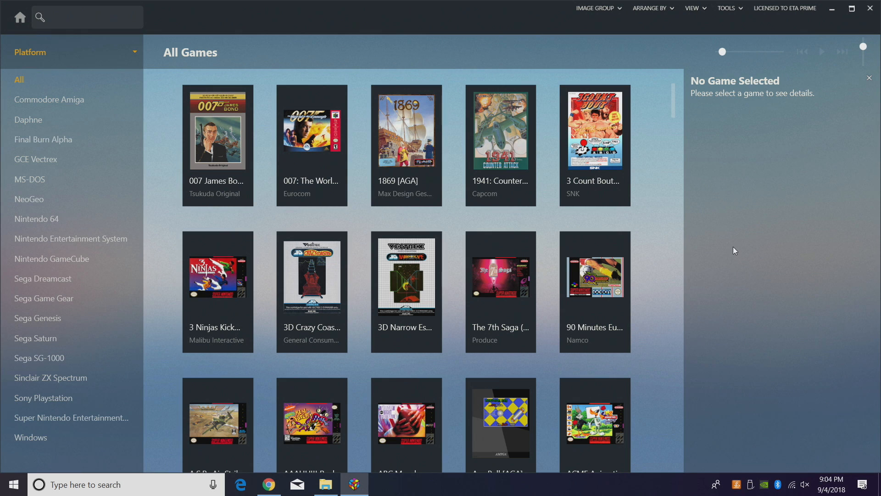
mouse_move(5, 166)
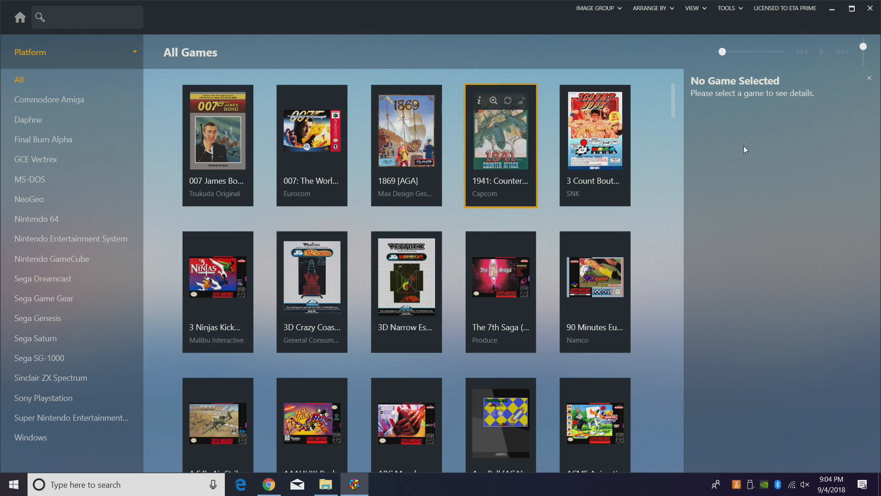
mouse_move(800, 178)
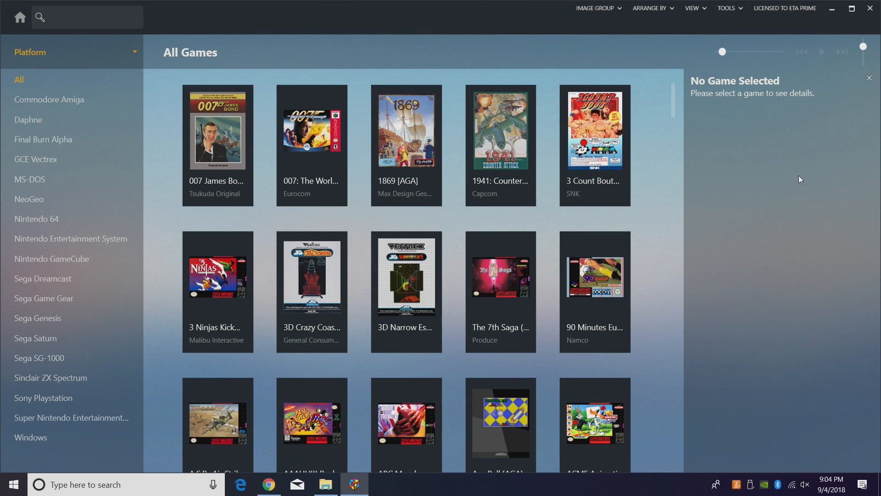